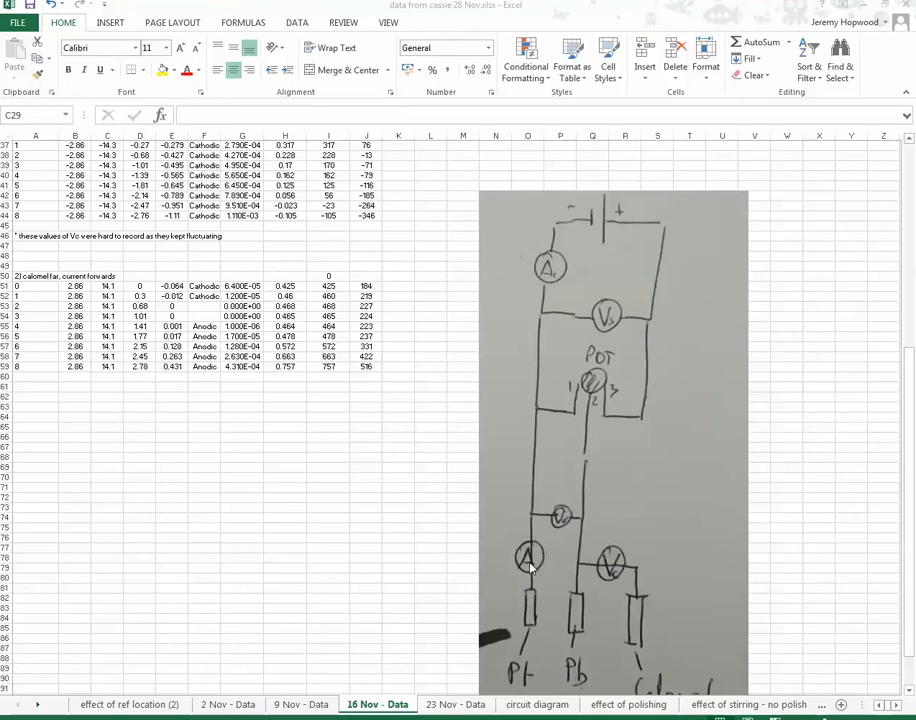
{"action": "mouse_move", "coordinate": [570, 628]}
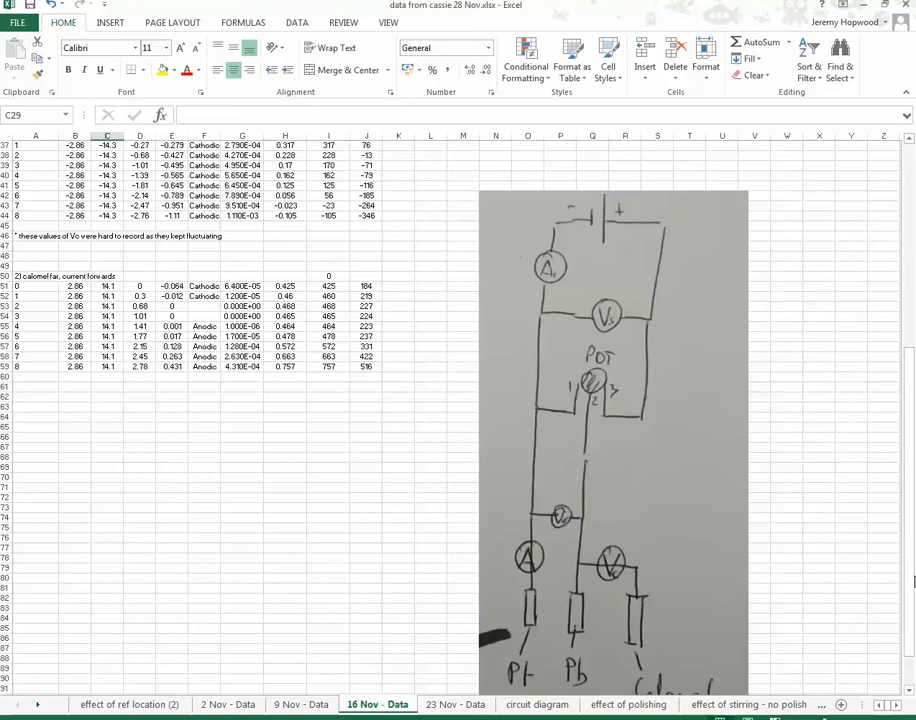
Sort the first 18 Nov block on Column E, largest to smallest, dismissing the log chart warning
{"action": "scroll", "scroll_direction": "down", "scroll_amount": 3}
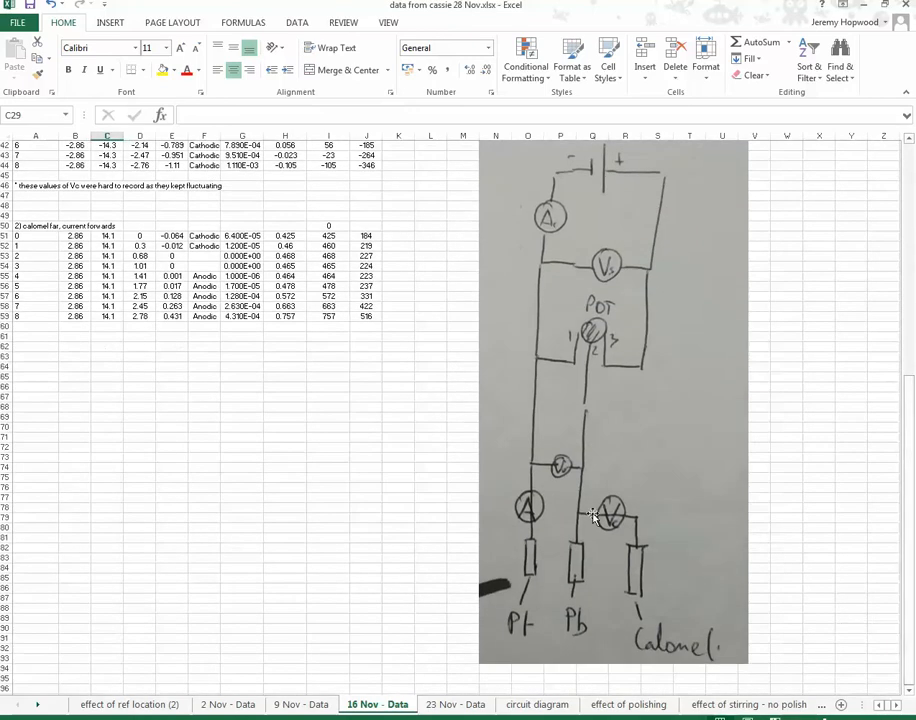
{"action": "mouse_move", "coordinate": [544, 216]}
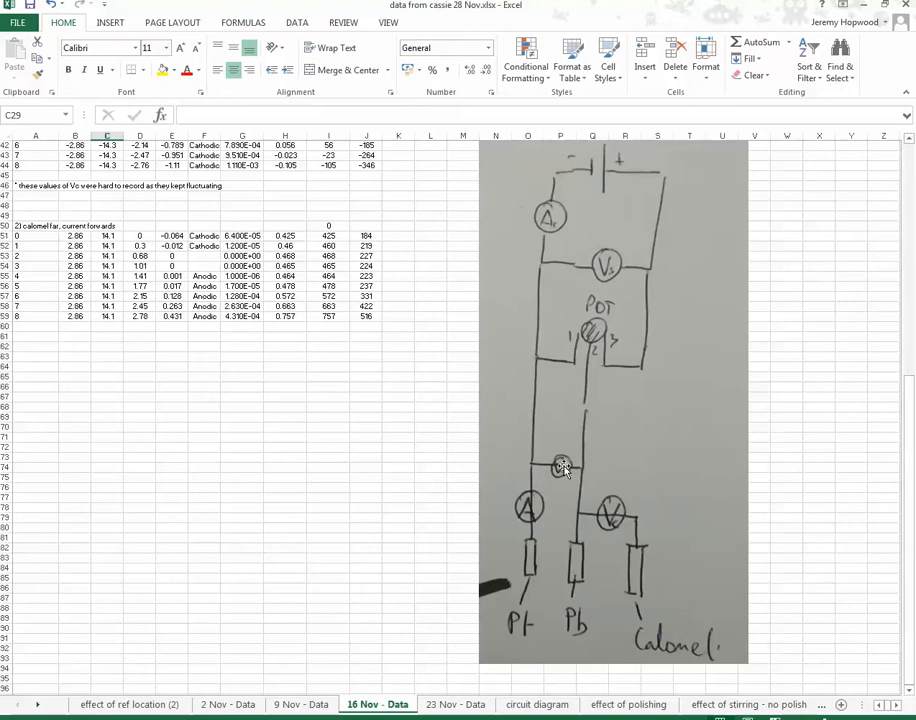
{"action": "mouse_move", "coordinate": [572, 480]}
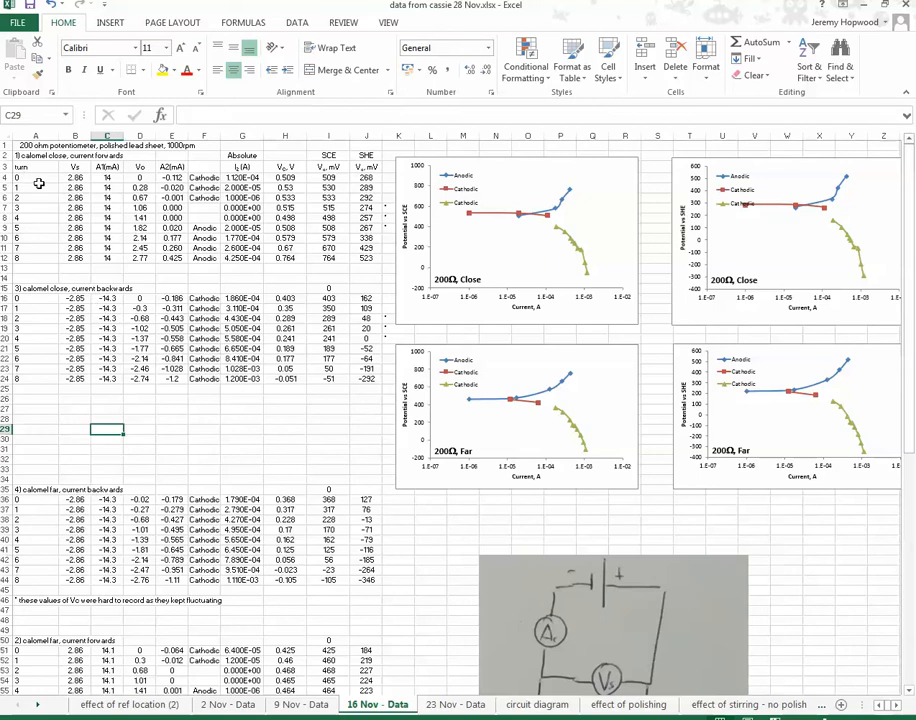
{"action": "mouse_move", "coordinate": [34, 182]}
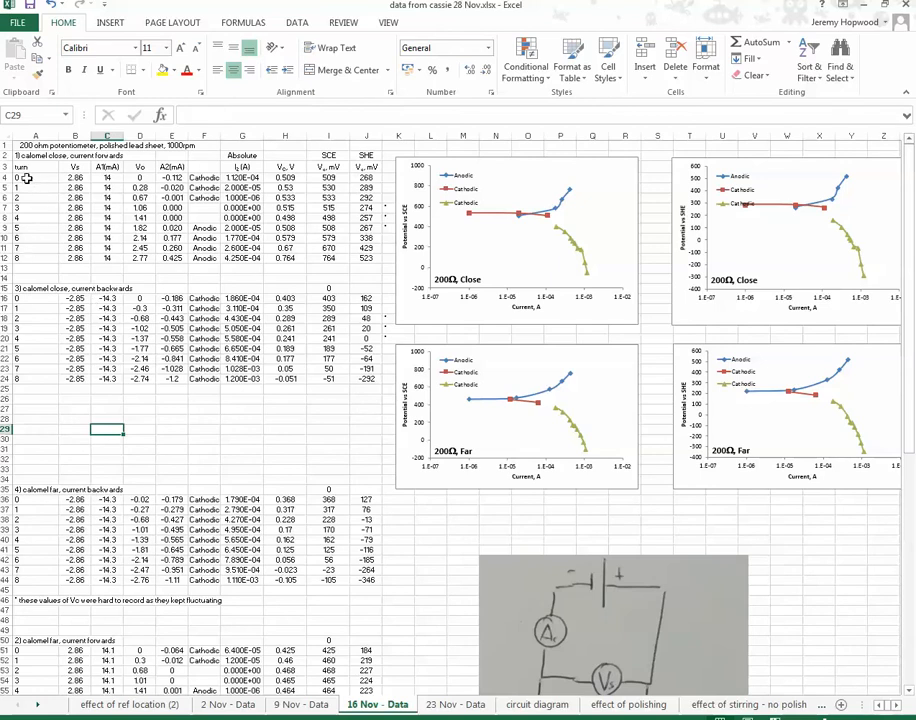
{"action": "mouse_move", "coordinate": [22, 378]}
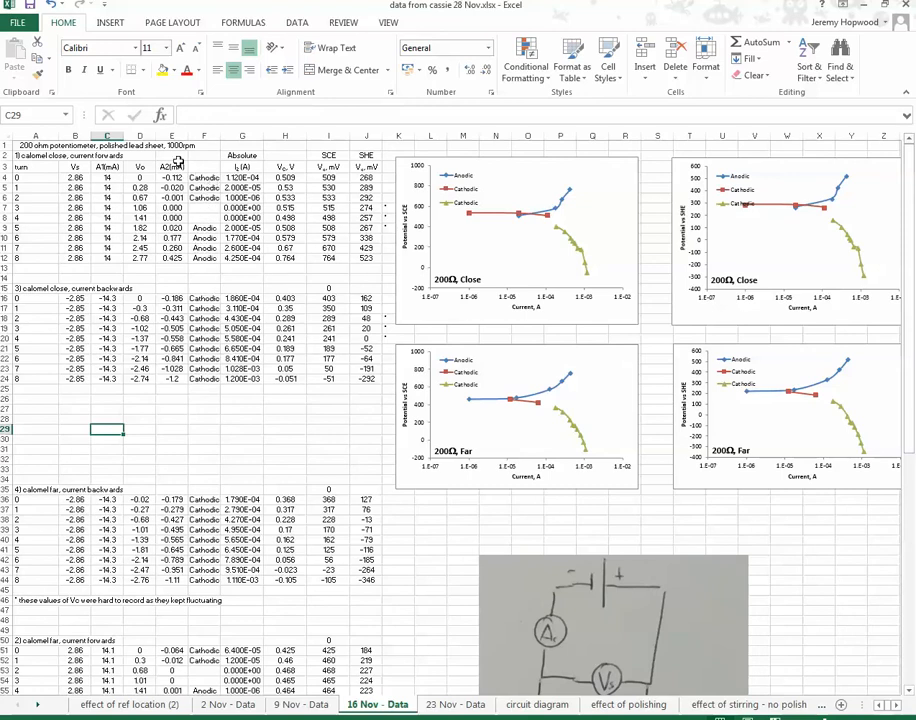
{"action": "mouse_move", "coordinate": [200, 180]}
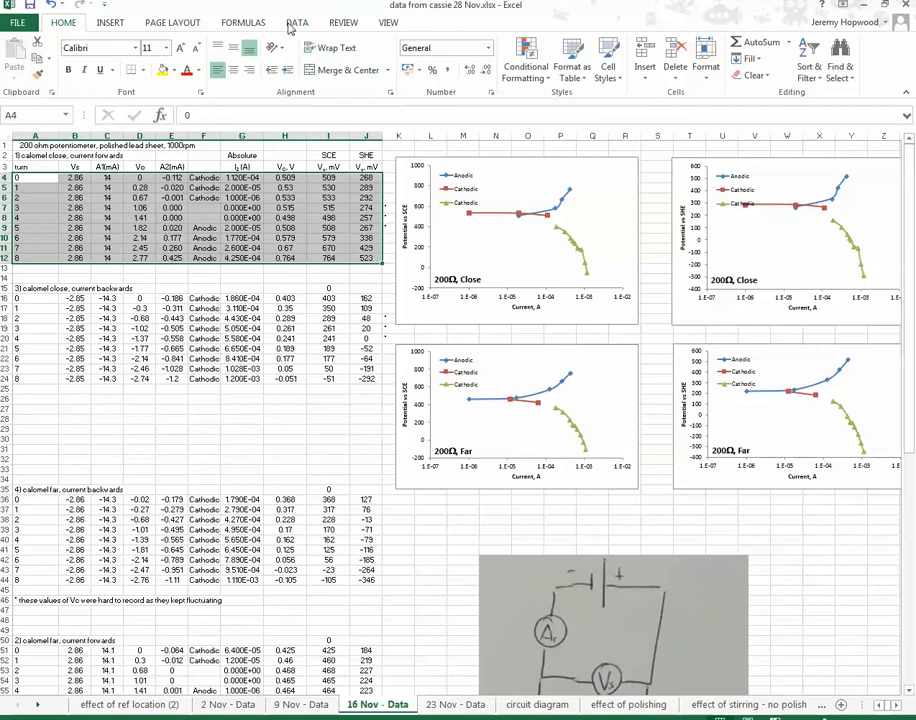
{"action": "left_click", "coordinate": [296, 22]}
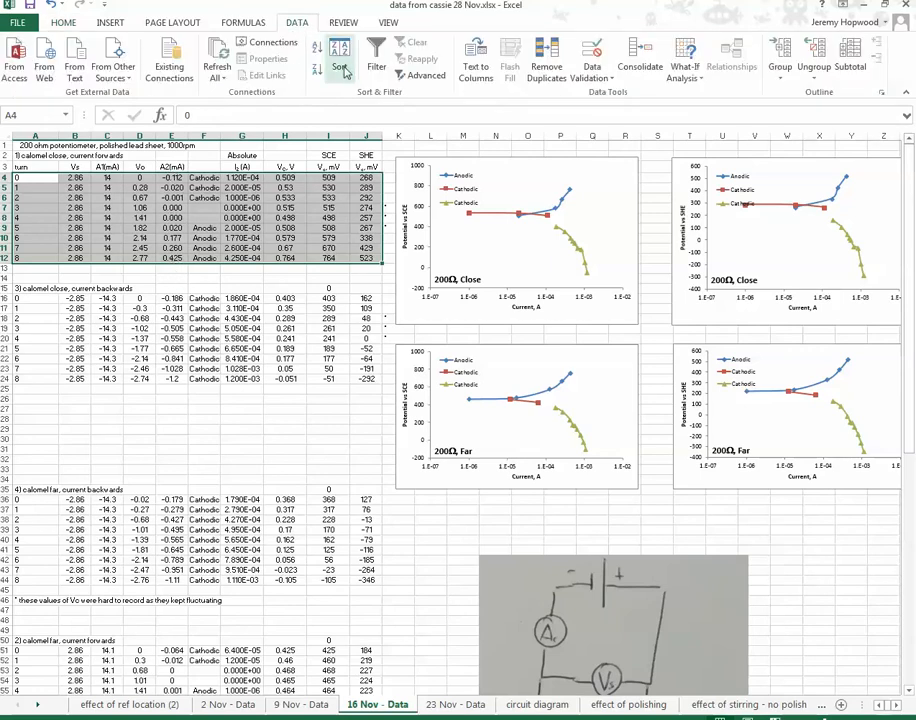
{"action": "left_click", "coordinate": [340, 56]}
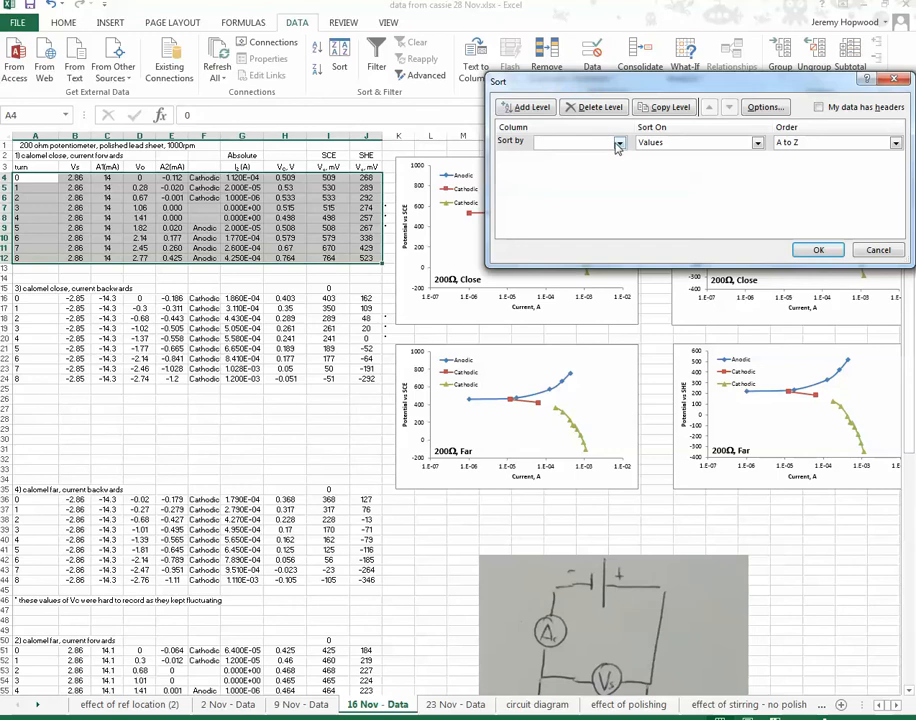
{"action": "left_click", "coordinate": [616, 142]}
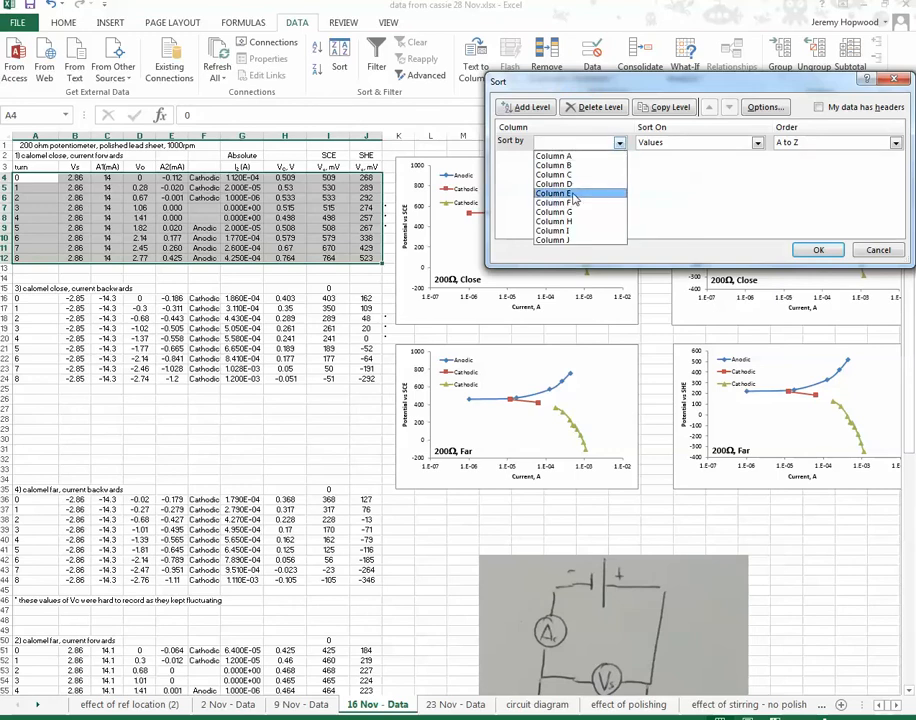
{"action": "left_click", "coordinate": [556, 192]}
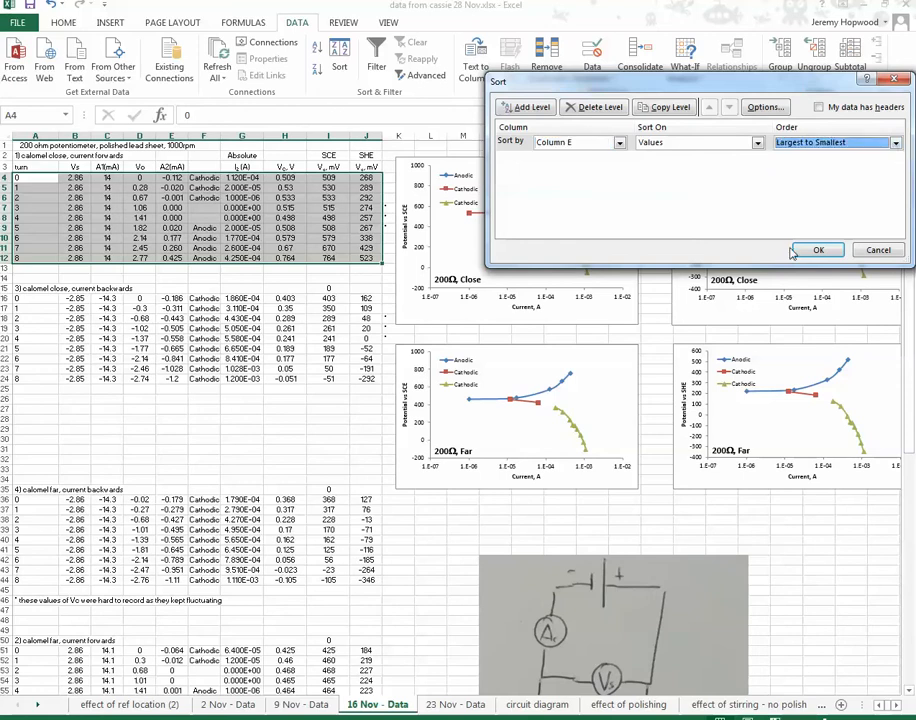
{"action": "left_click", "coordinate": [818, 248]}
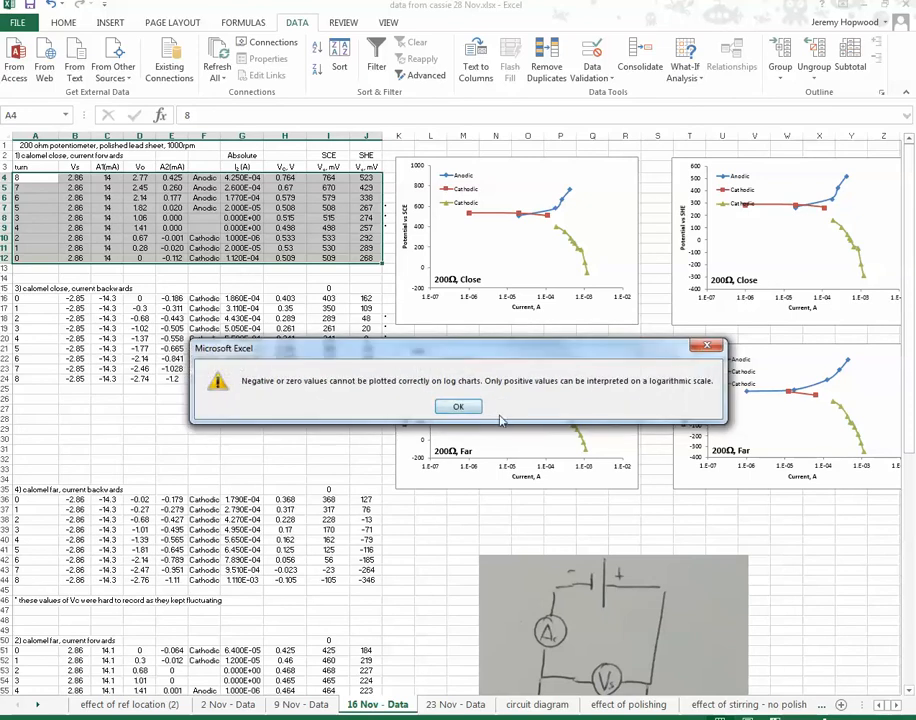
{"action": "left_click", "coordinate": [458, 406]}
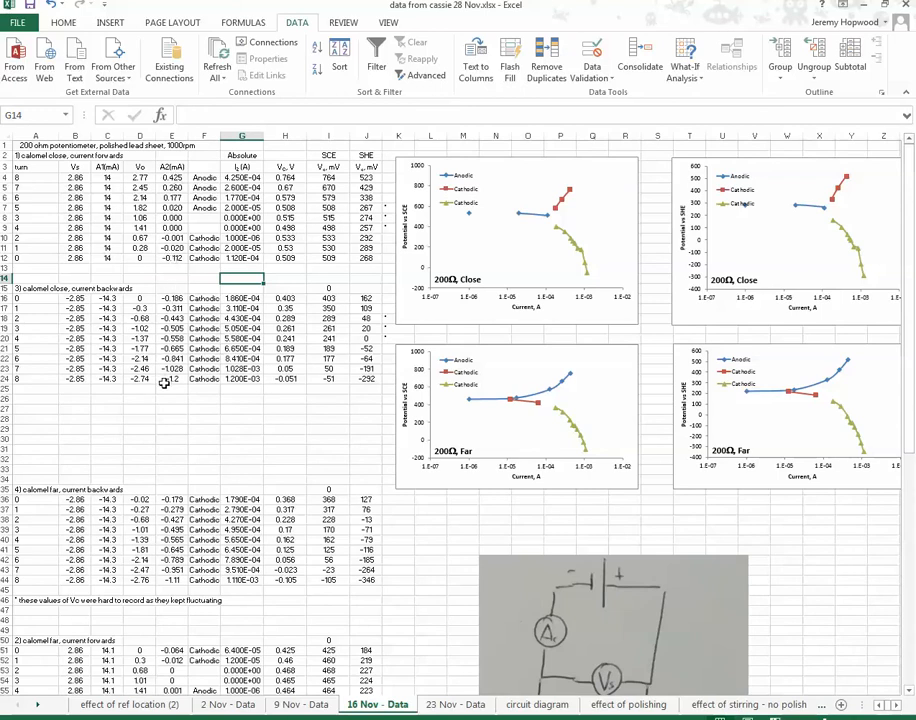
{"action": "mouse_move", "coordinate": [164, 384]}
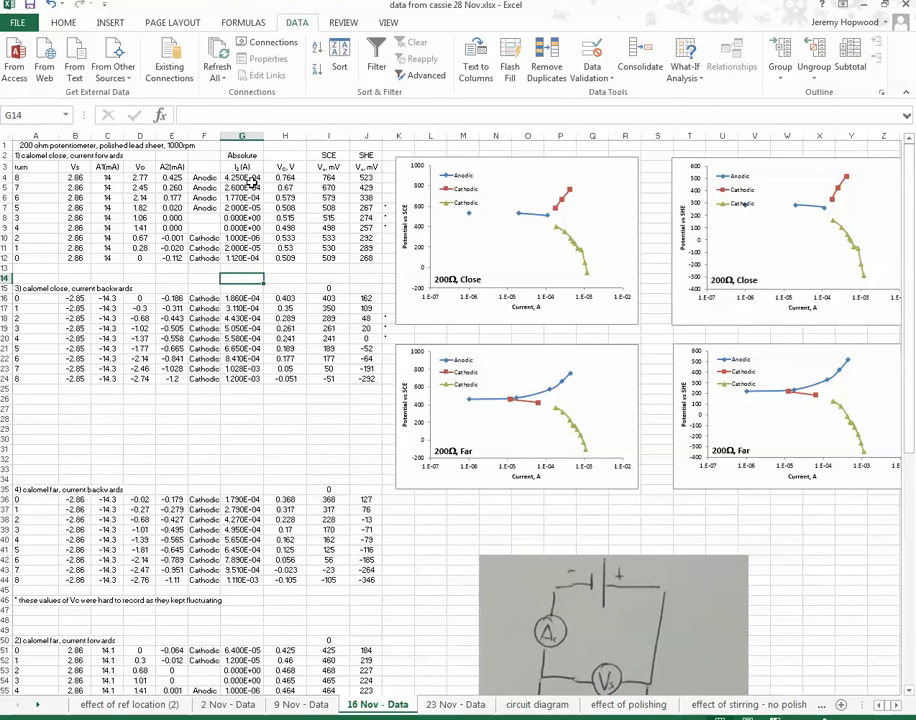
{"action": "mouse_move", "coordinate": [550, 256]}
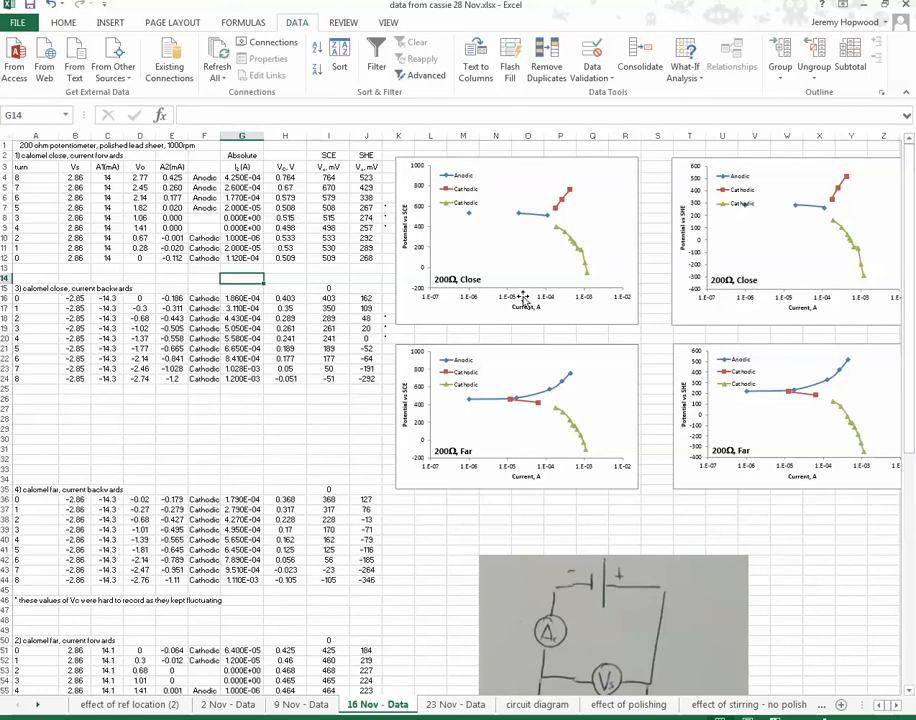
Put the top-left chart's horizontal current axis on a base-10 logarithmic scale via Format Axis
{"action": "left_click", "coordinate": [516, 240]}
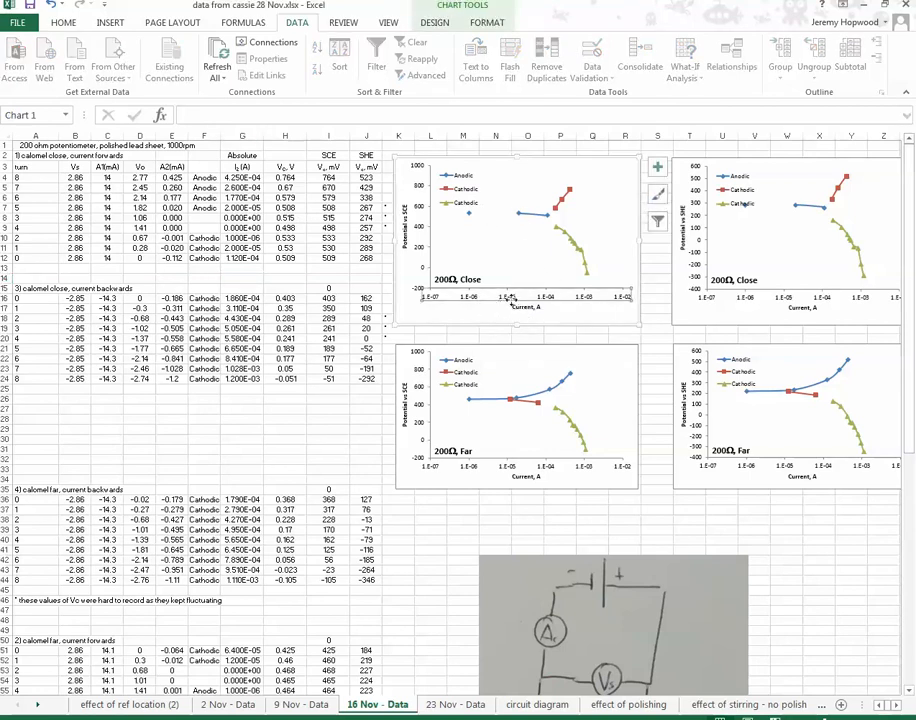
{"action": "mouse_move", "coordinate": [506, 300]}
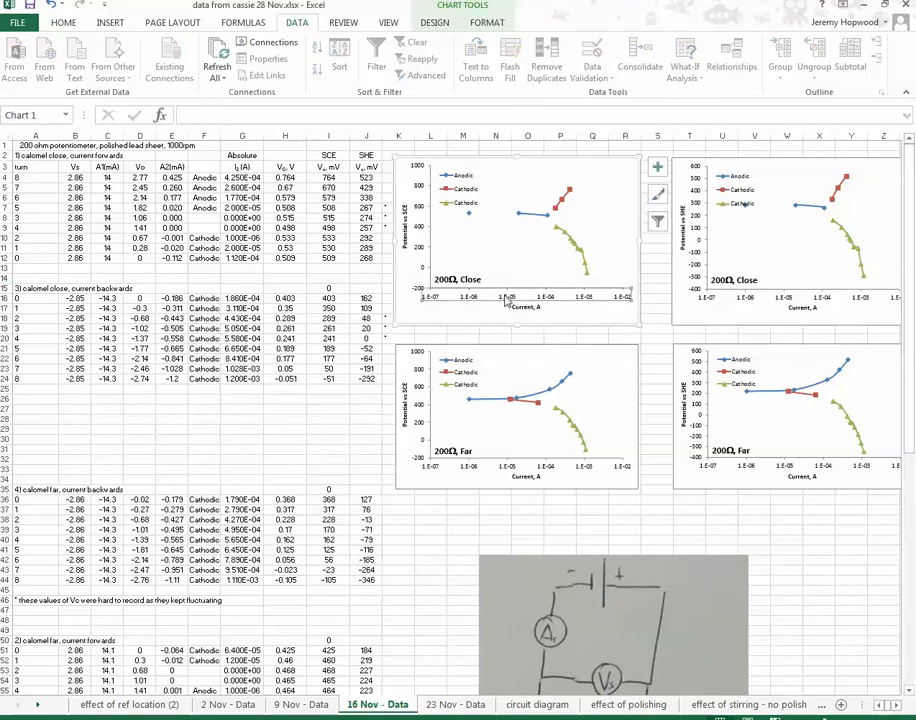
{"action": "mouse_move", "coordinate": [444, 300]}
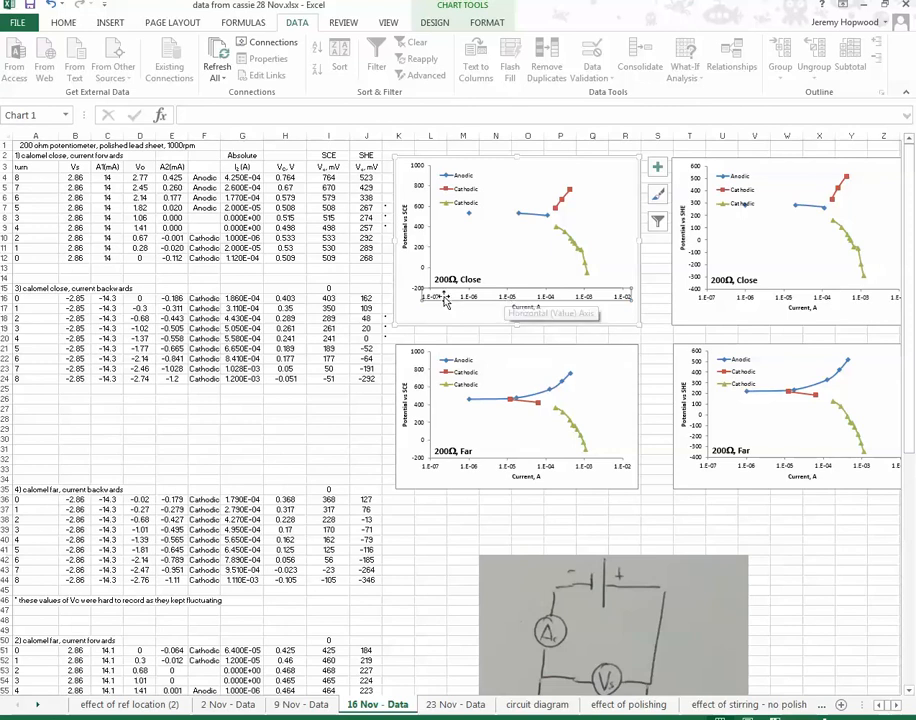
{"action": "mouse_move", "coordinate": [510, 300]}
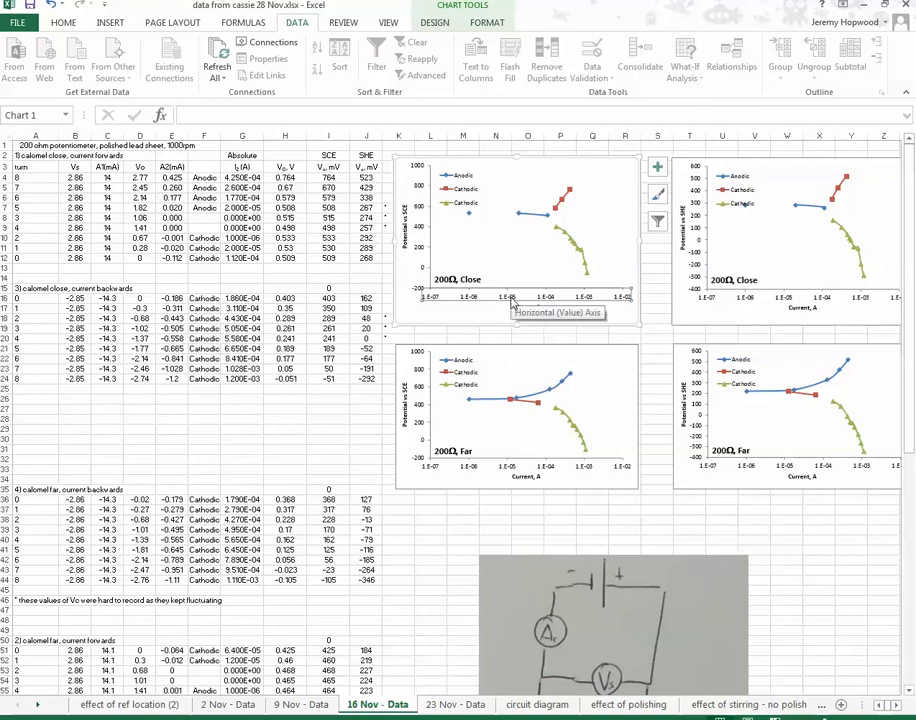
{"action": "mouse_move", "coordinate": [524, 296]}
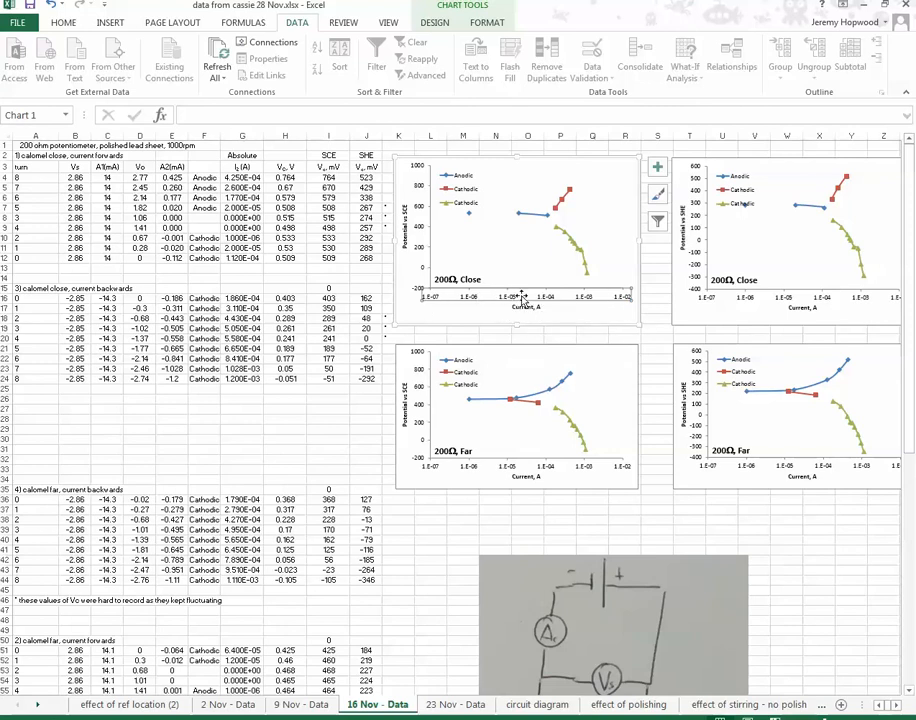
{"action": "right_click", "coordinate": [528, 296]}
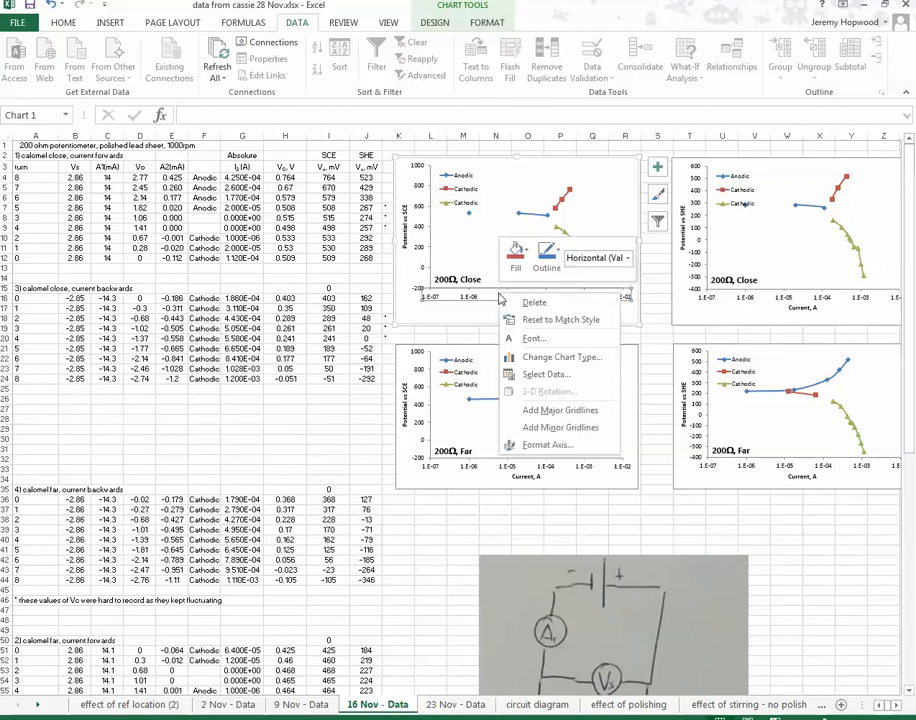
{"action": "left_click", "coordinate": [548, 444]}
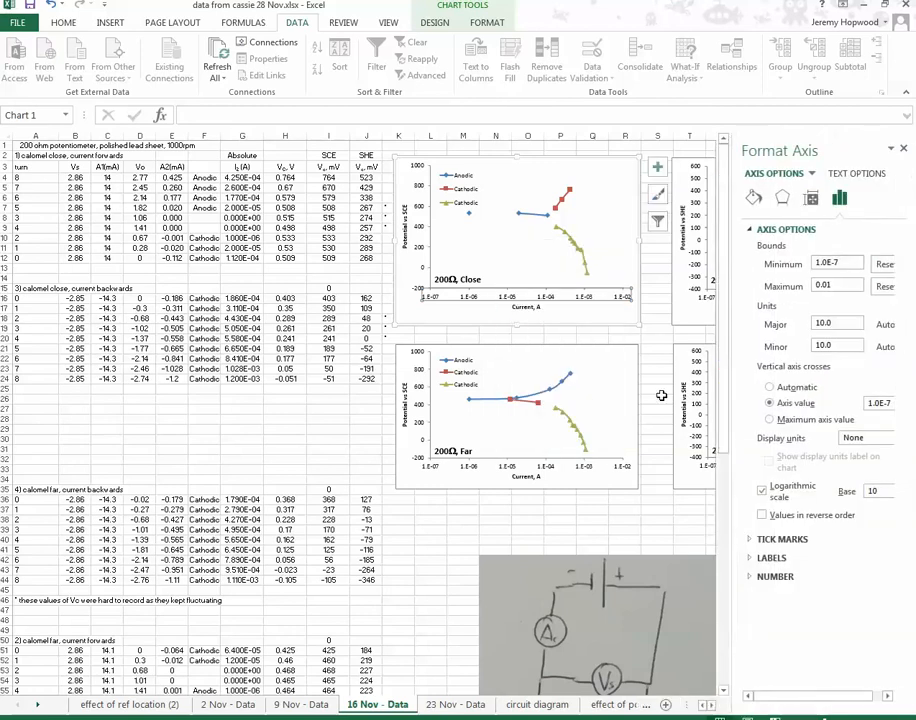
{"action": "left_click", "coordinate": [764, 490]}
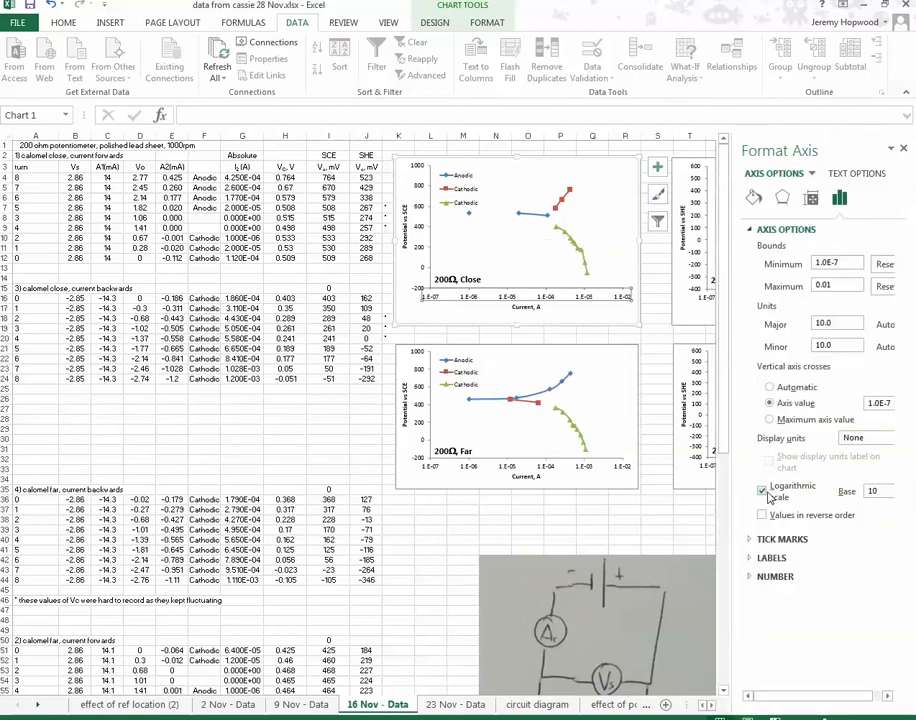
{"action": "left_click", "coordinate": [764, 490]}
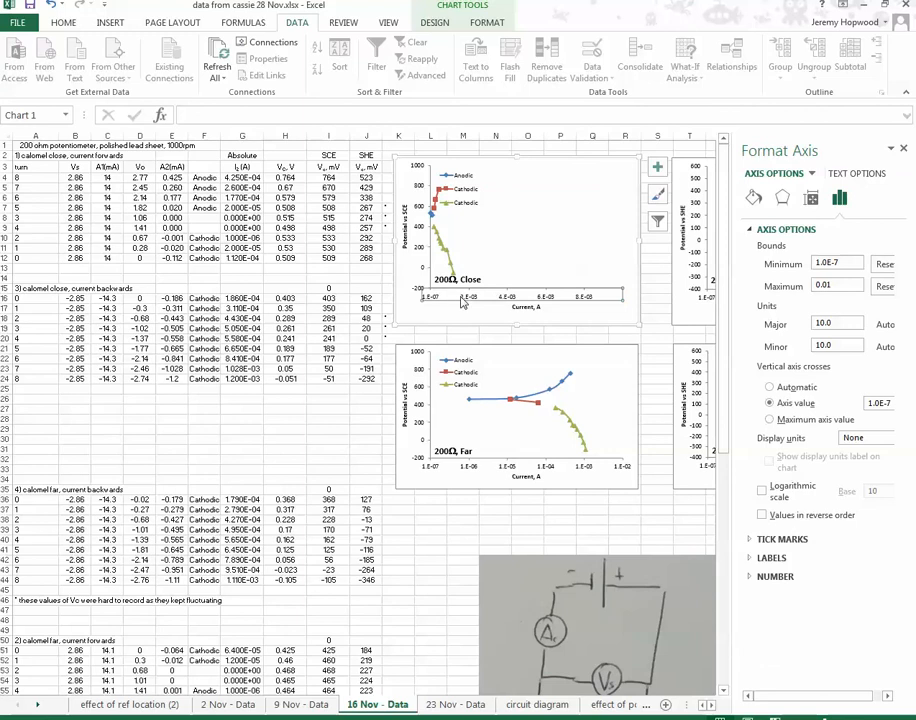
{"action": "mouse_move", "coordinate": [538, 304]}
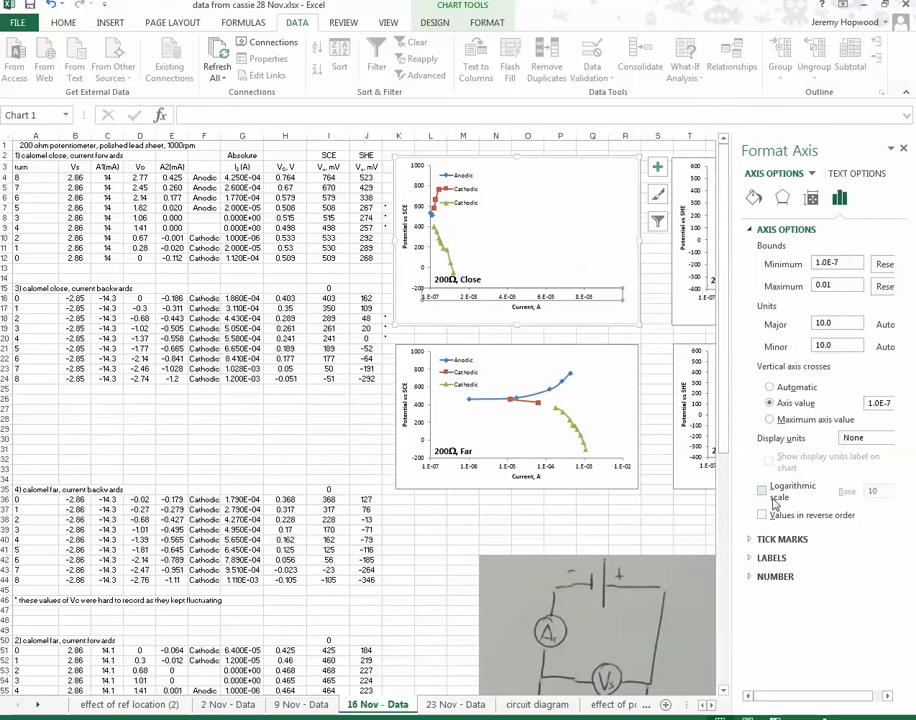
{"action": "left_click", "coordinate": [764, 490]}
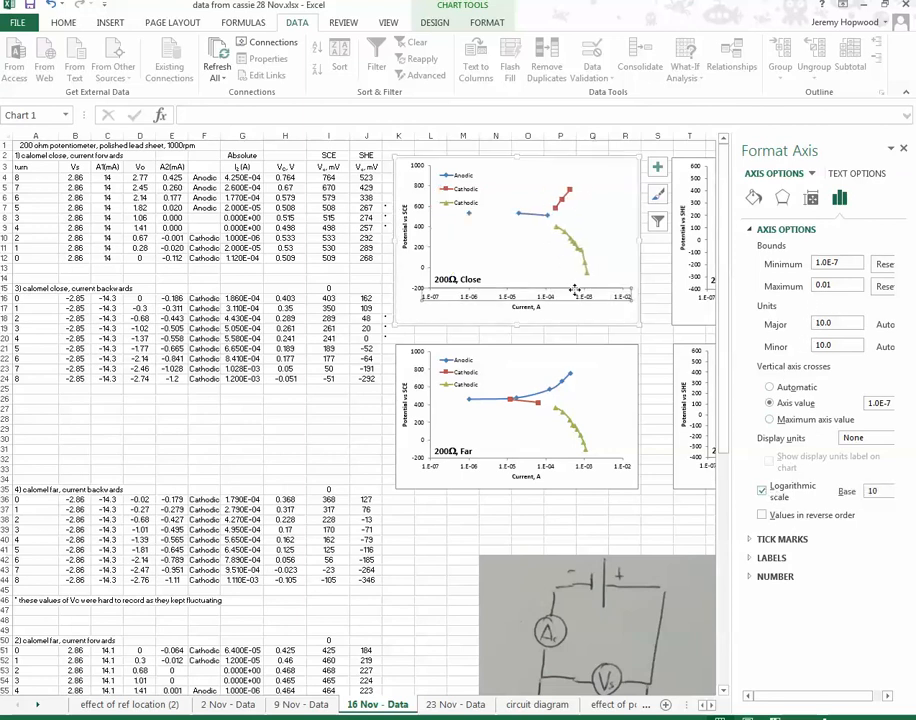
{"action": "mouse_move", "coordinate": [538, 218]}
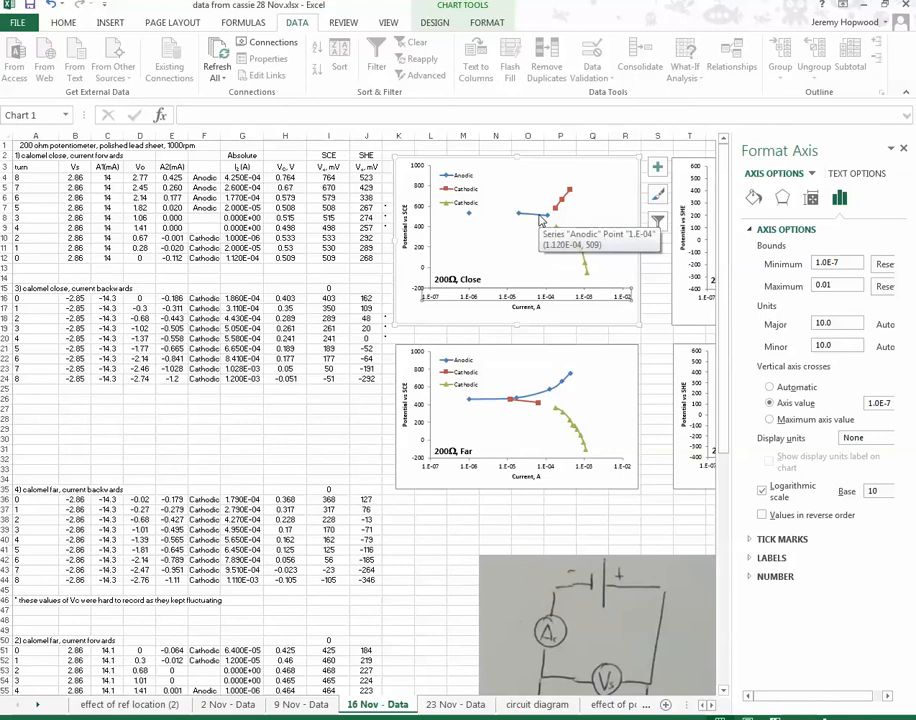
{"action": "mouse_move", "coordinate": [508, 170]}
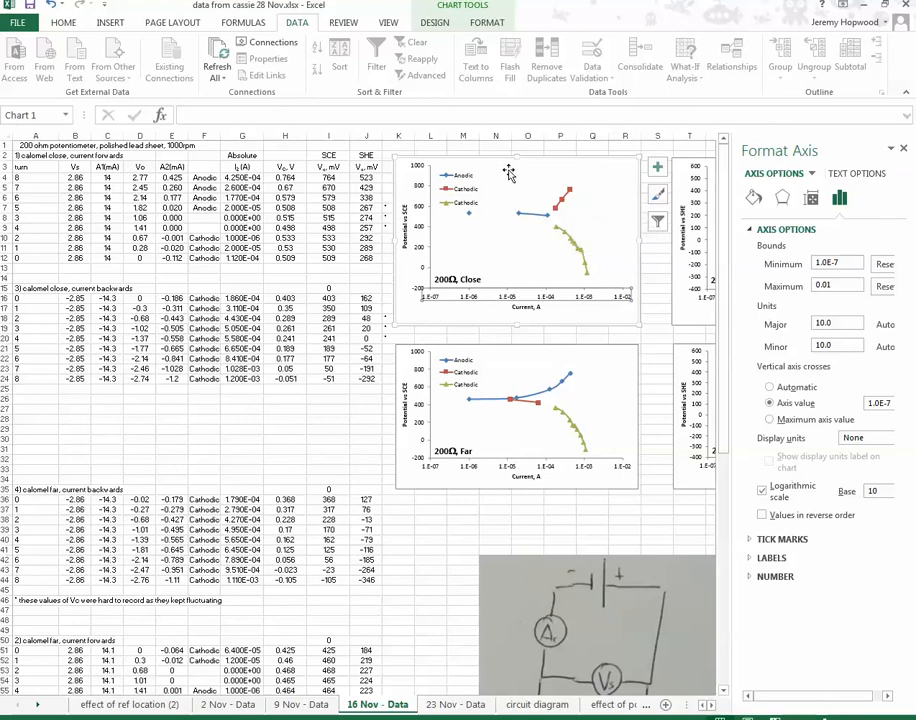
{"action": "mouse_move", "coordinate": [590, 288]}
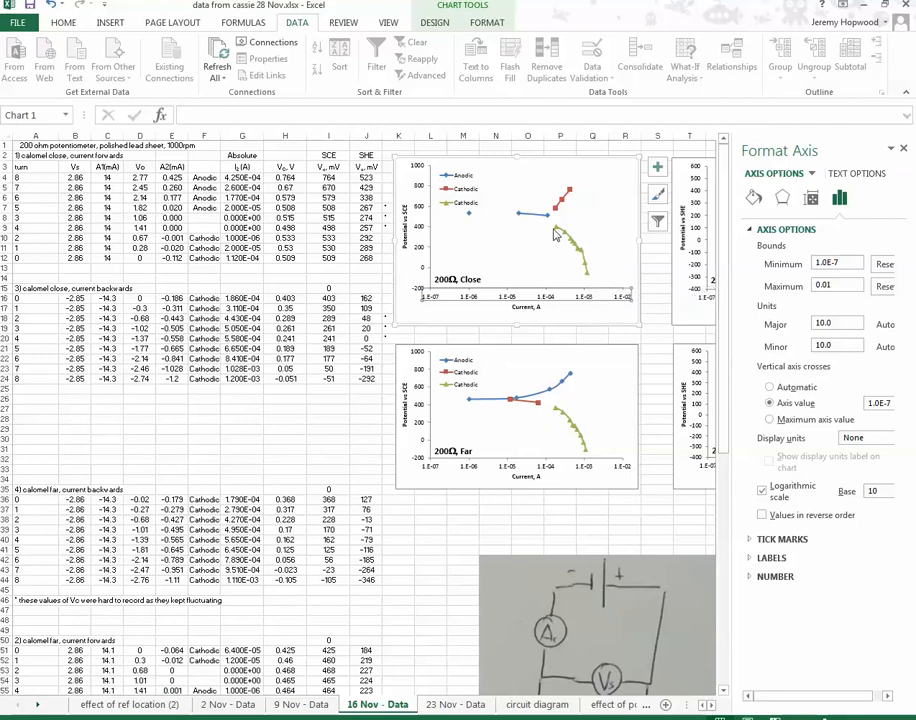
{"action": "mouse_move", "coordinate": [588, 282]}
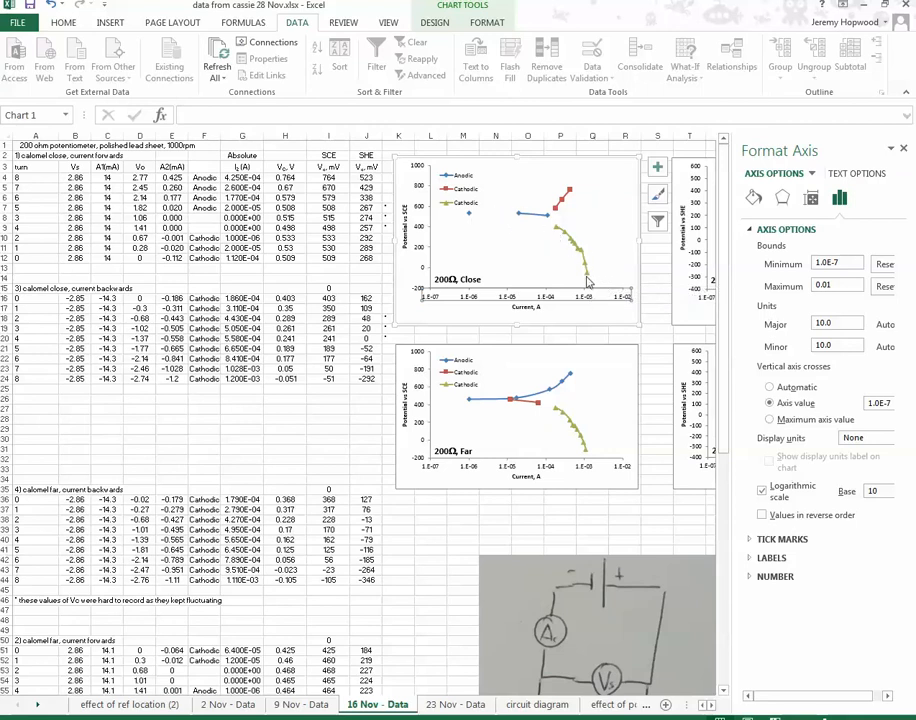
{"action": "mouse_move", "coordinate": [588, 276]}
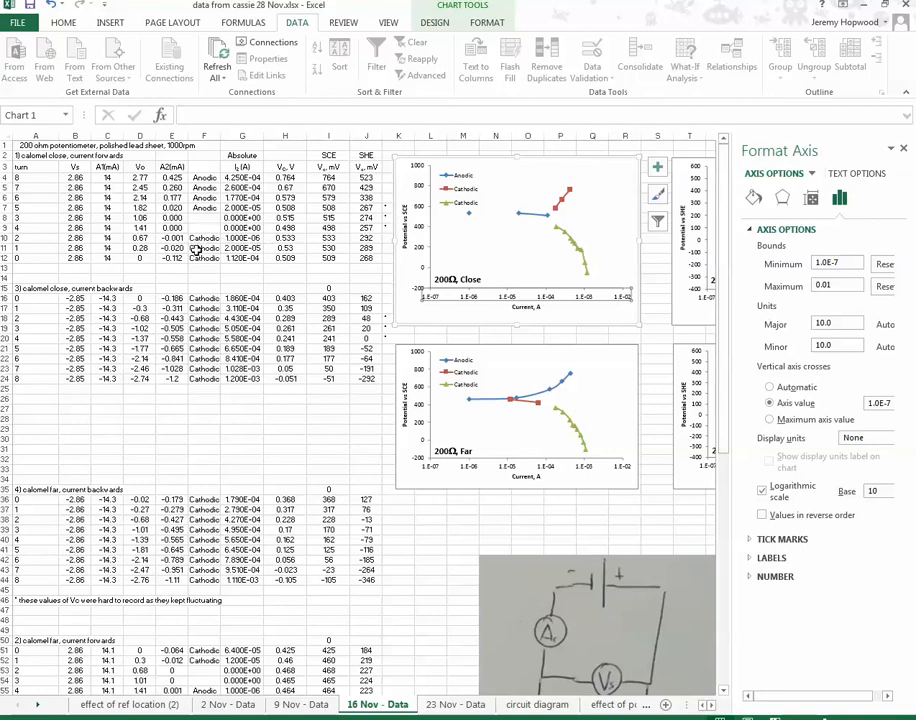
{"action": "mouse_move", "coordinate": [498, 210]}
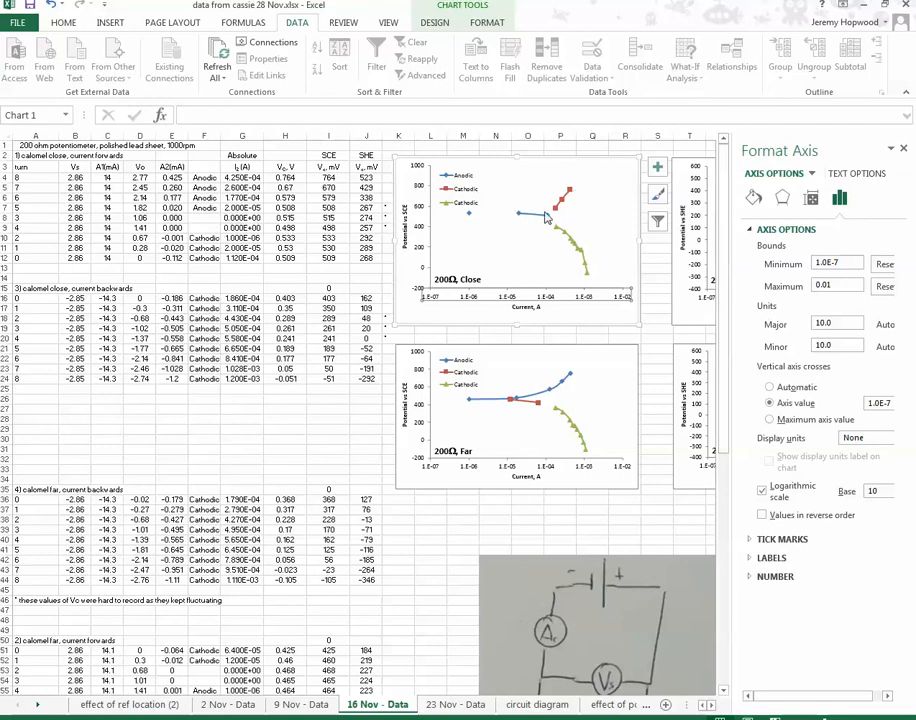
{"action": "mouse_move", "coordinate": [564, 218]}
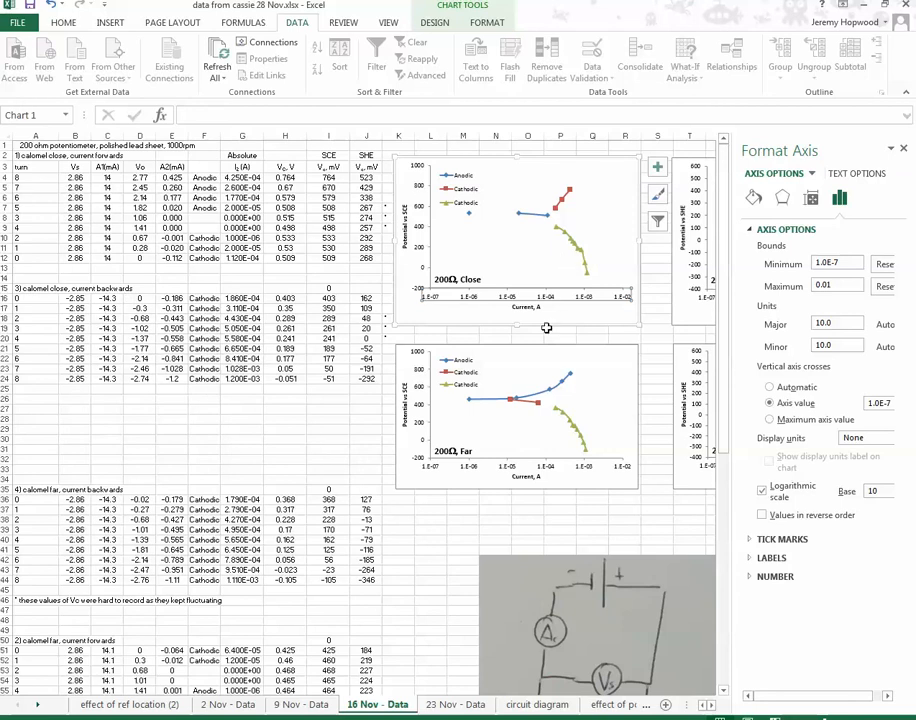
{"action": "mouse_move", "coordinate": [516, 212]}
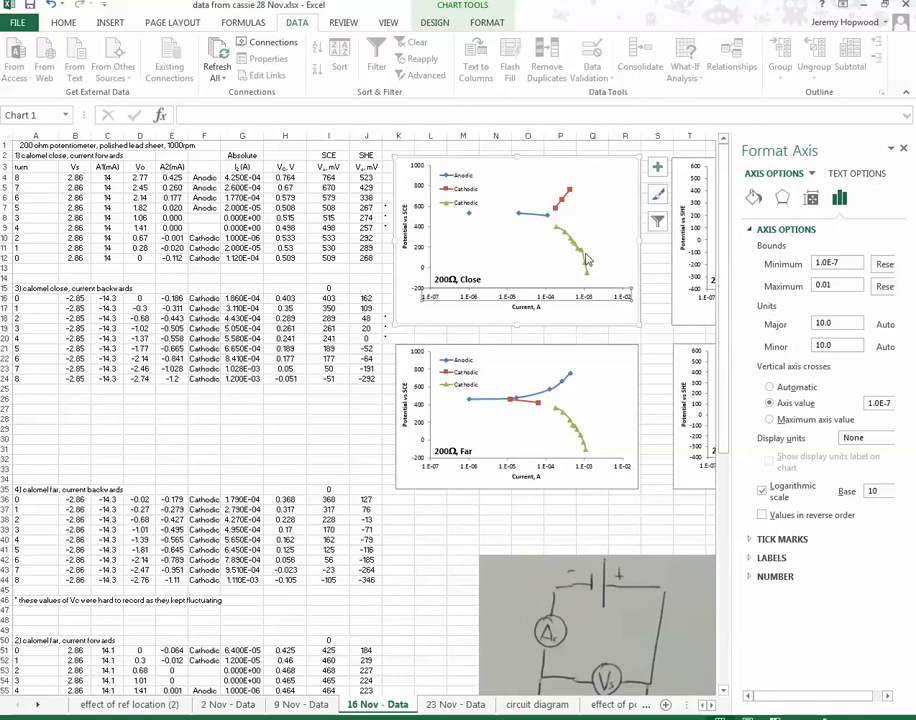
{"action": "mouse_move", "coordinate": [576, 180]}
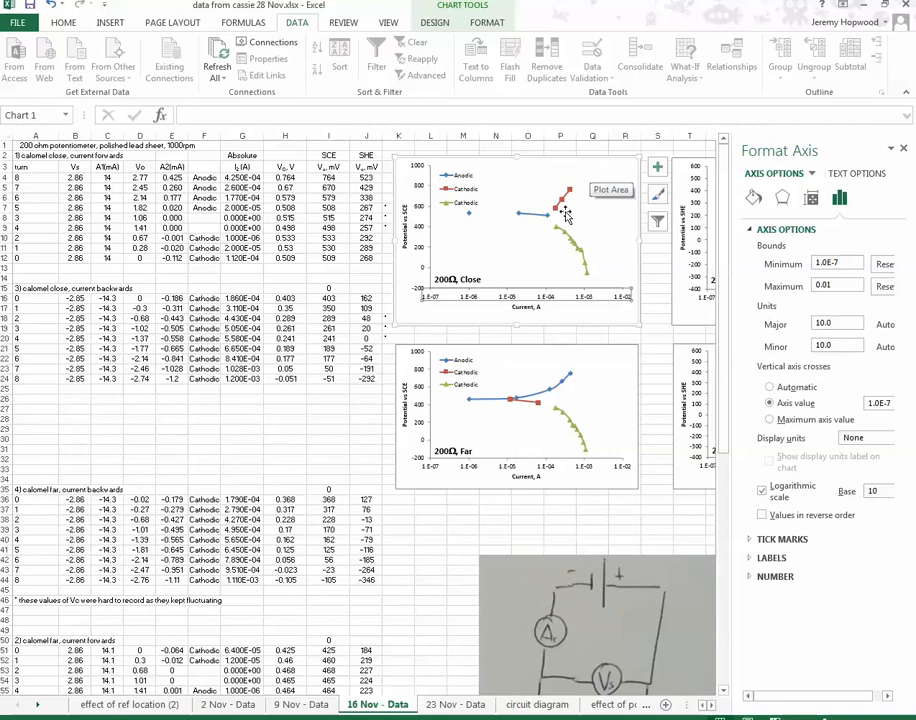
{"action": "mouse_move", "coordinate": [548, 220]}
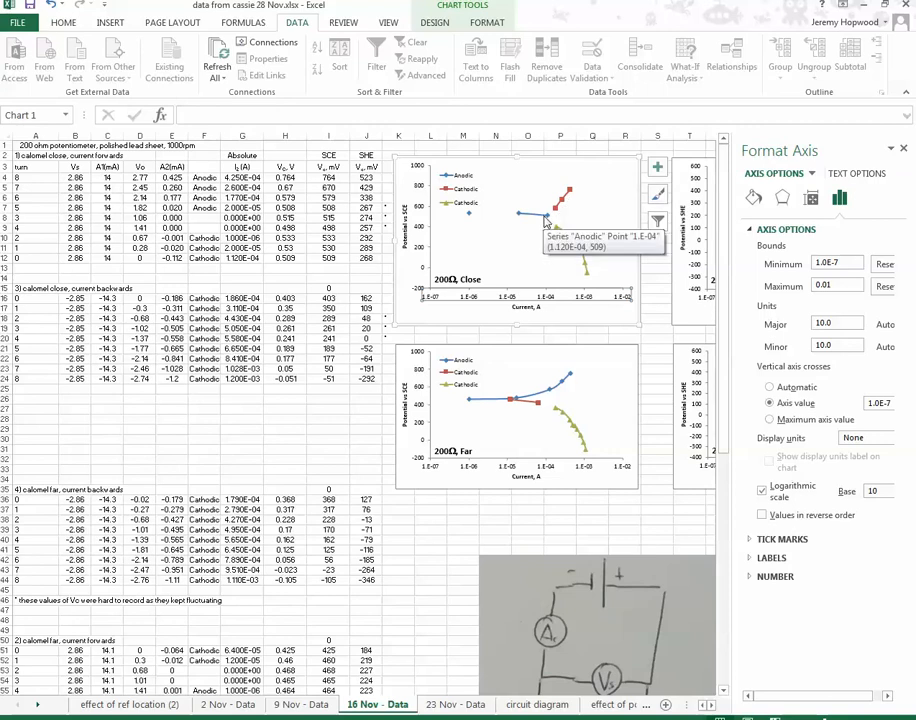
{"action": "mouse_move", "coordinate": [560, 216]}
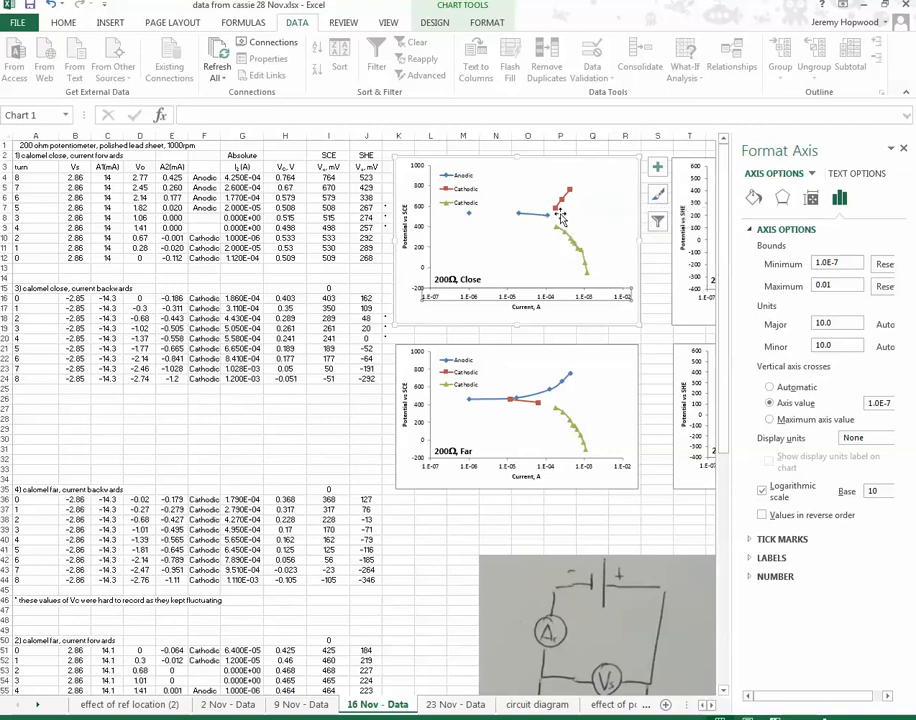
{"action": "mouse_move", "coordinate": [588, 260]}
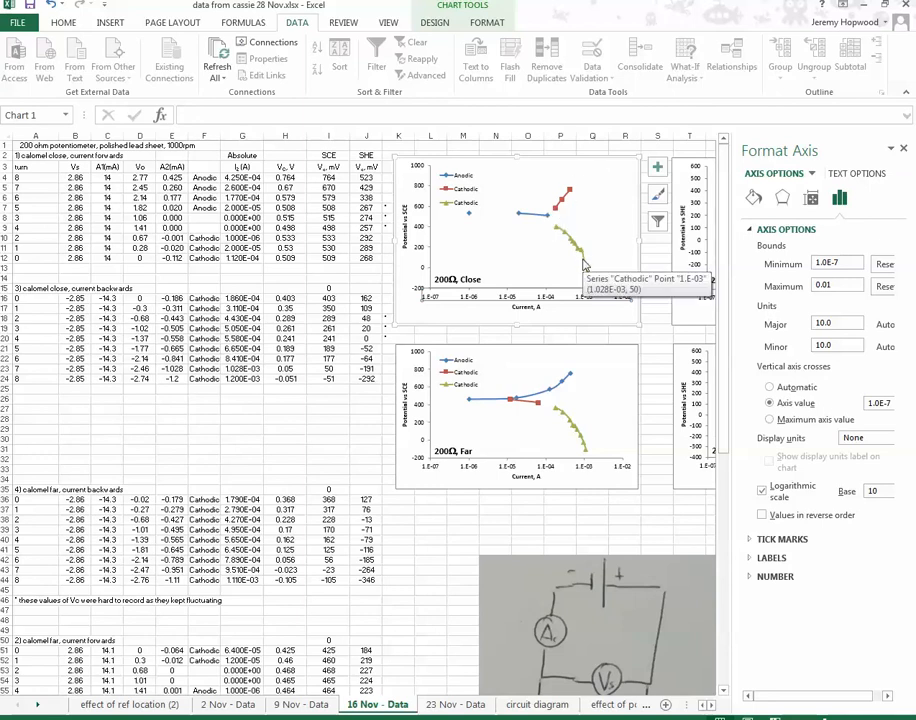
{"action": "mouse_move", "coordinate": [564, 240]}
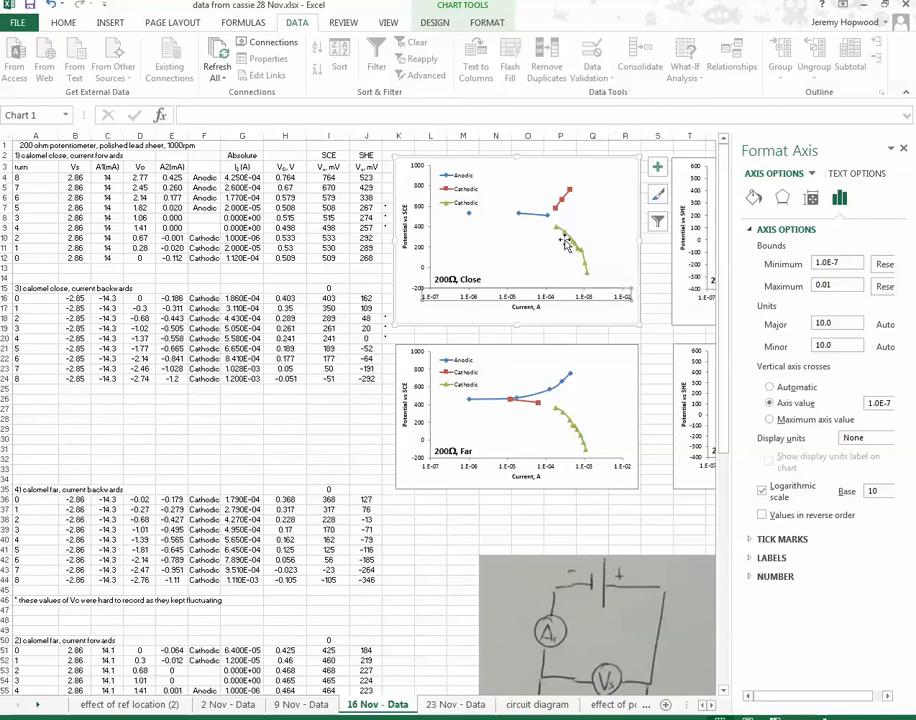
{"action": "mouse_move", "coordinate": [570, 164]}
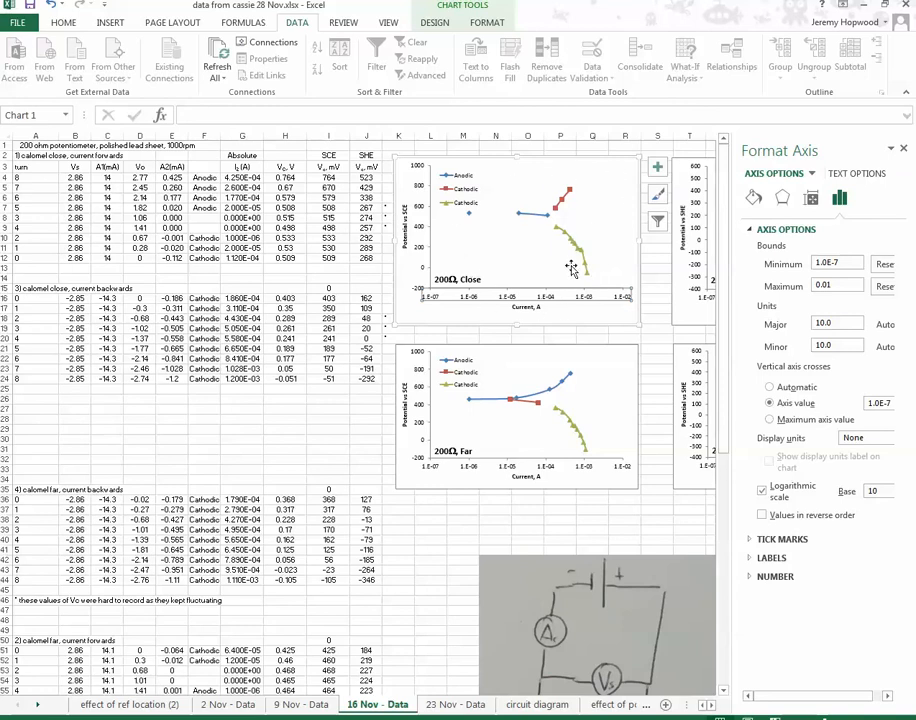
{"action": "mouse_move", "coordinate": [576, 220]}
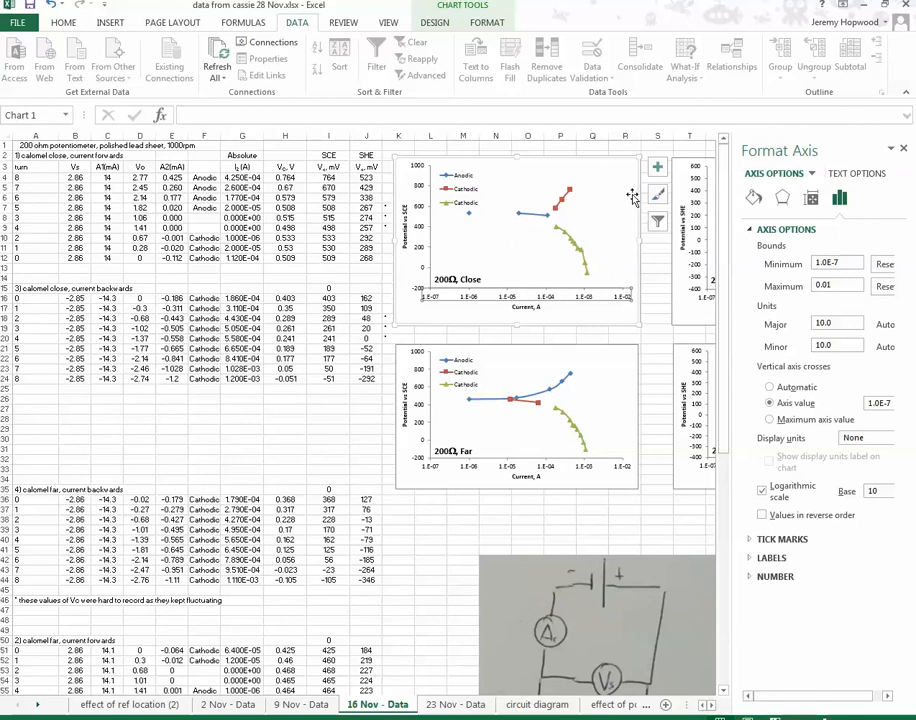
{"action": "mouse_move", "coordinate": [520, 230]}
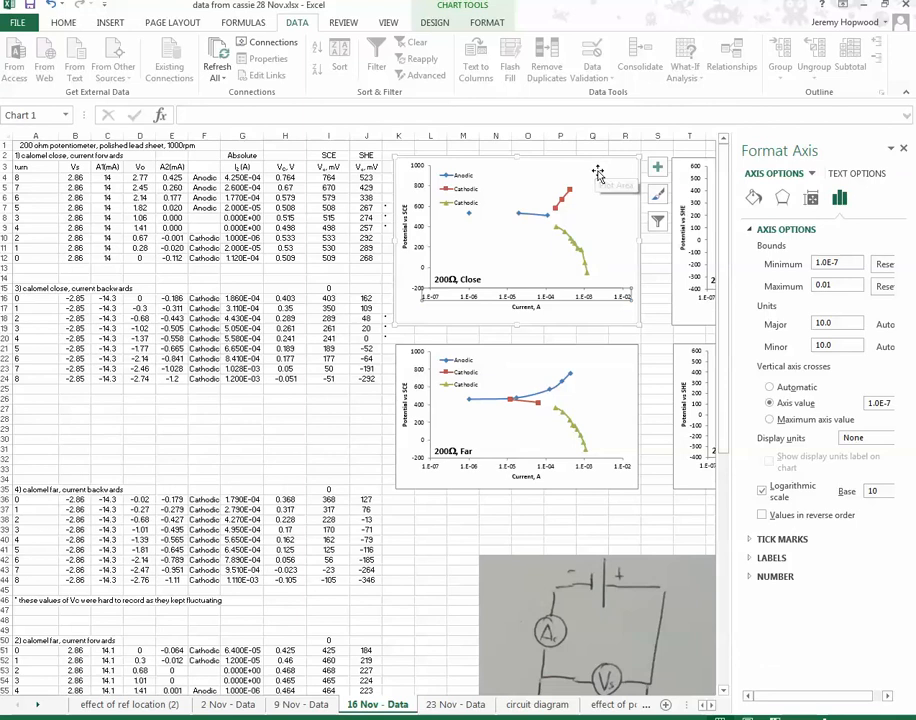
{"action": "mouse_move", "coordinate": [596, 172]}
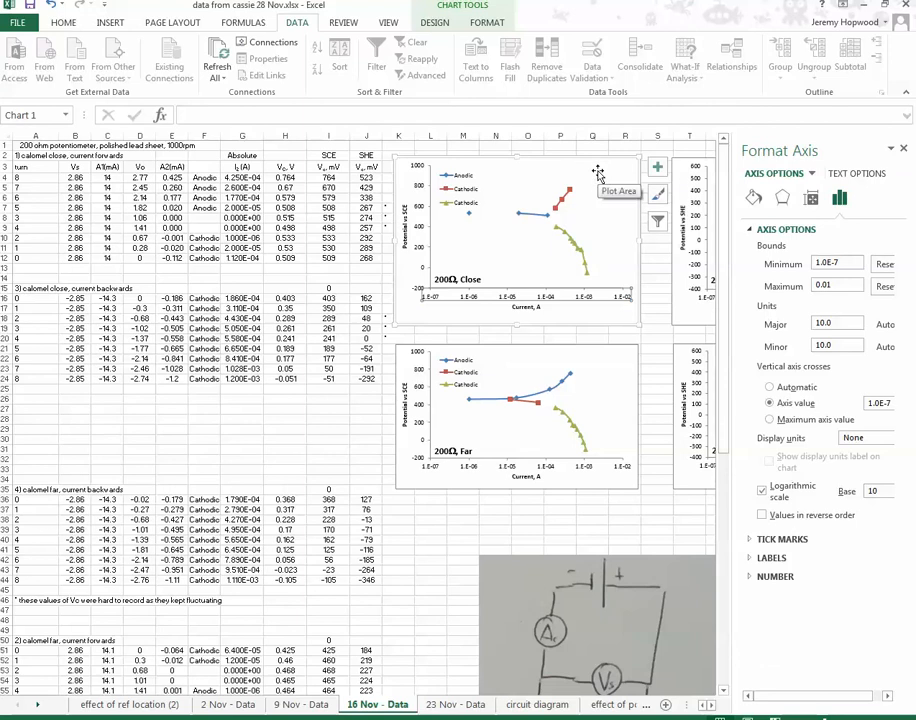
{"action": "mouse_move", "coordinate": [556, 234]}
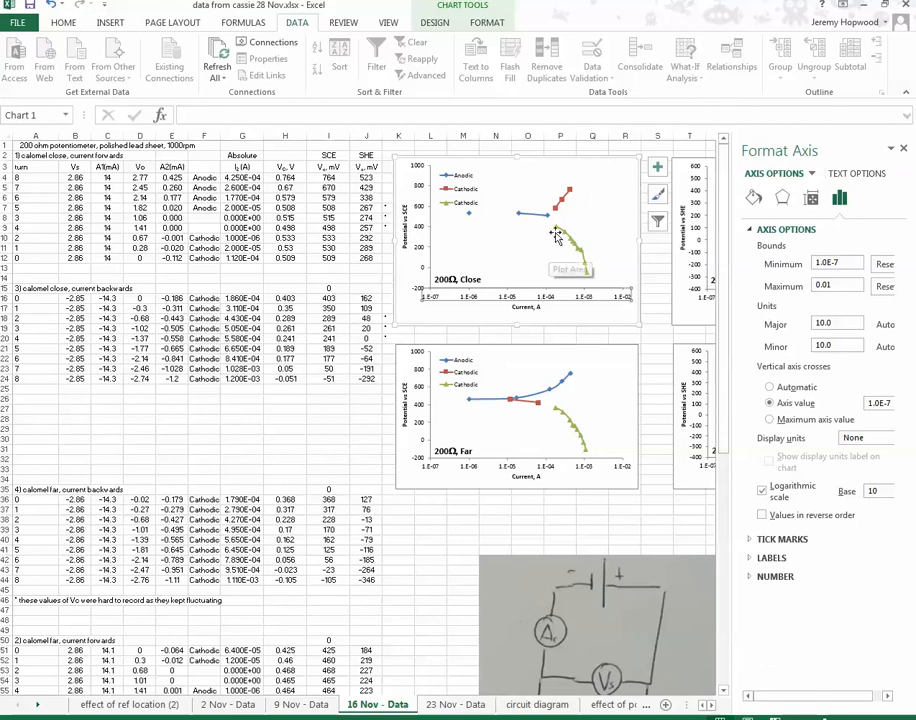
{"action": "mouse_move", "coordinate": [460, 224]}
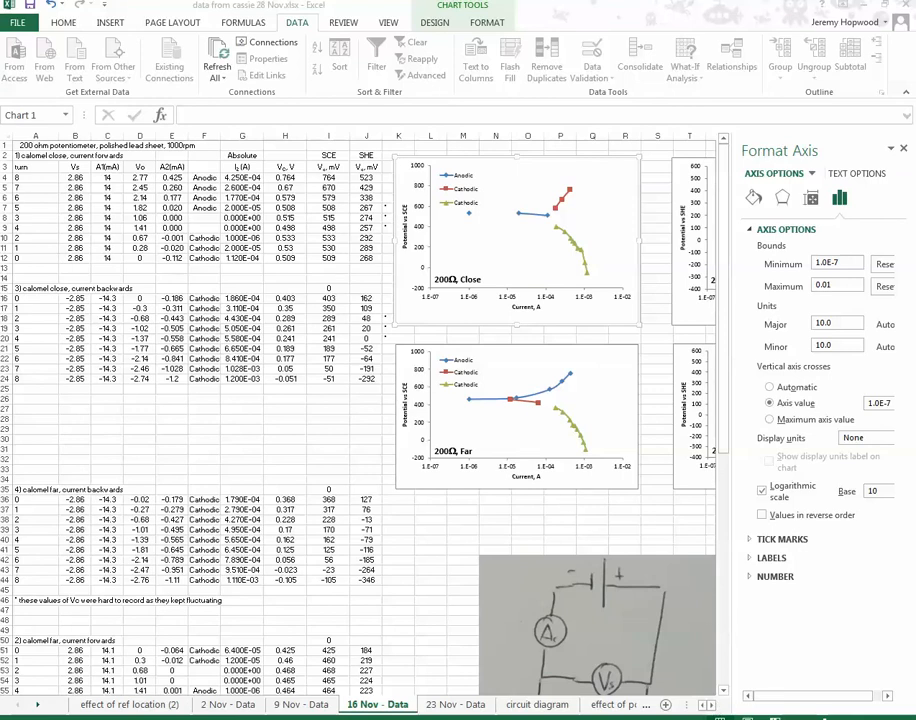
Deselect the chart by returning to a worksheet cell, leaving the logarithmic axis in place
{"action": "left_click", "coordinate": [424, 540]}
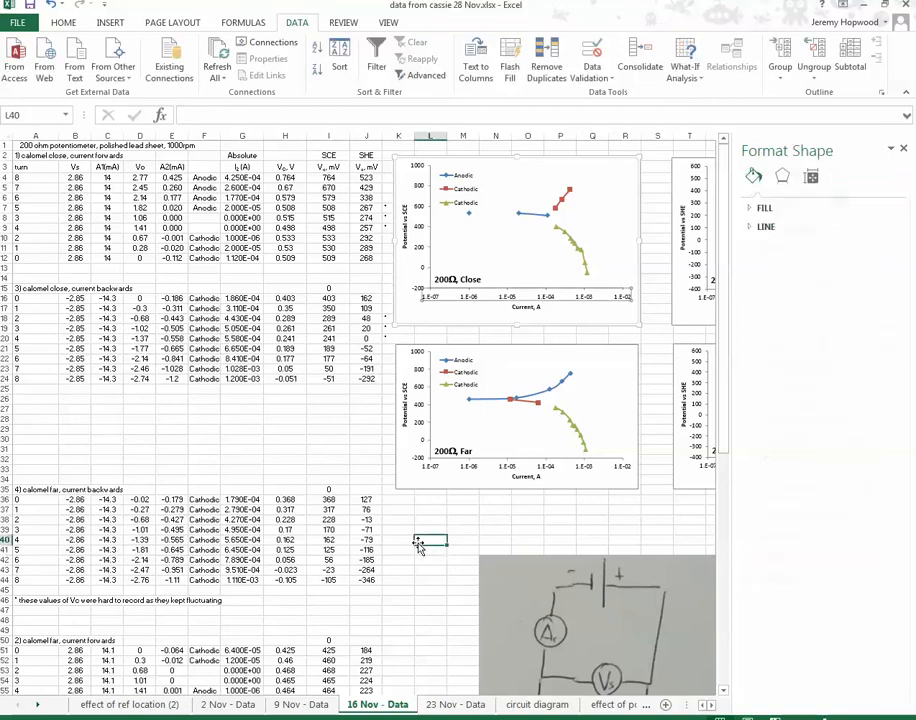